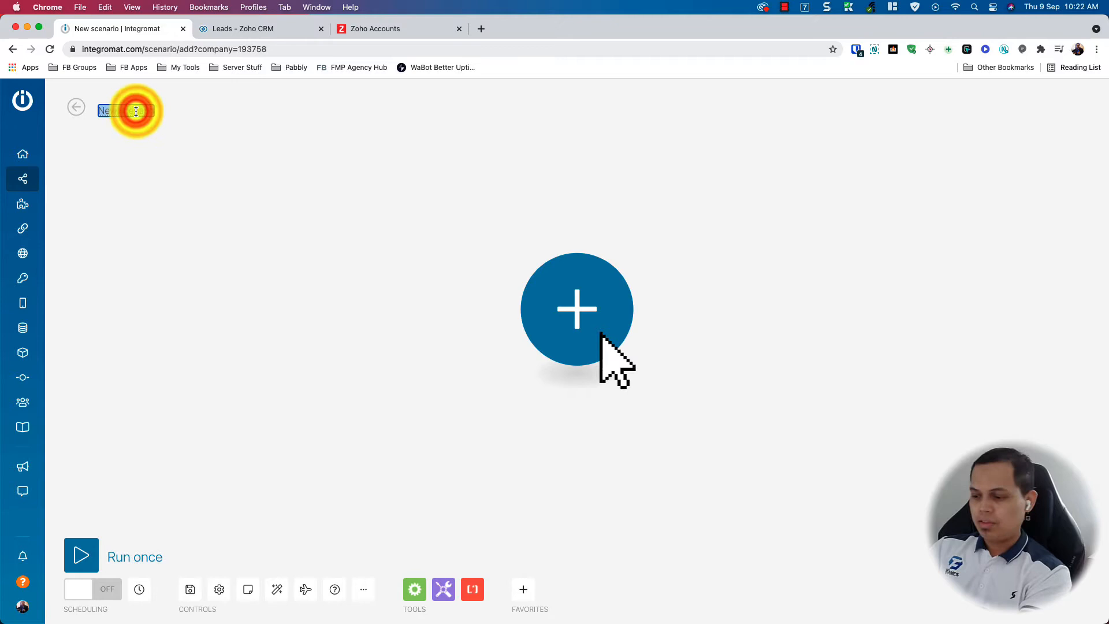
Rename the blank scenario to 'WA Web to Zoho'.
left_click(576, 309)
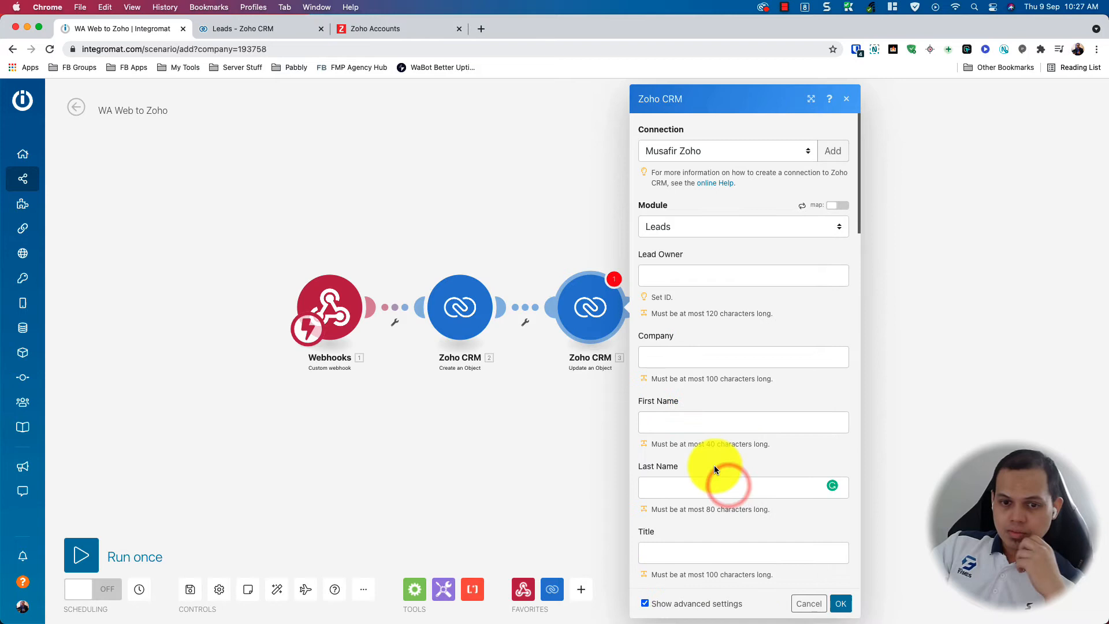
Select the lead's Last Name field in the Zoho CRM Leads module.
left_click(81, 556)
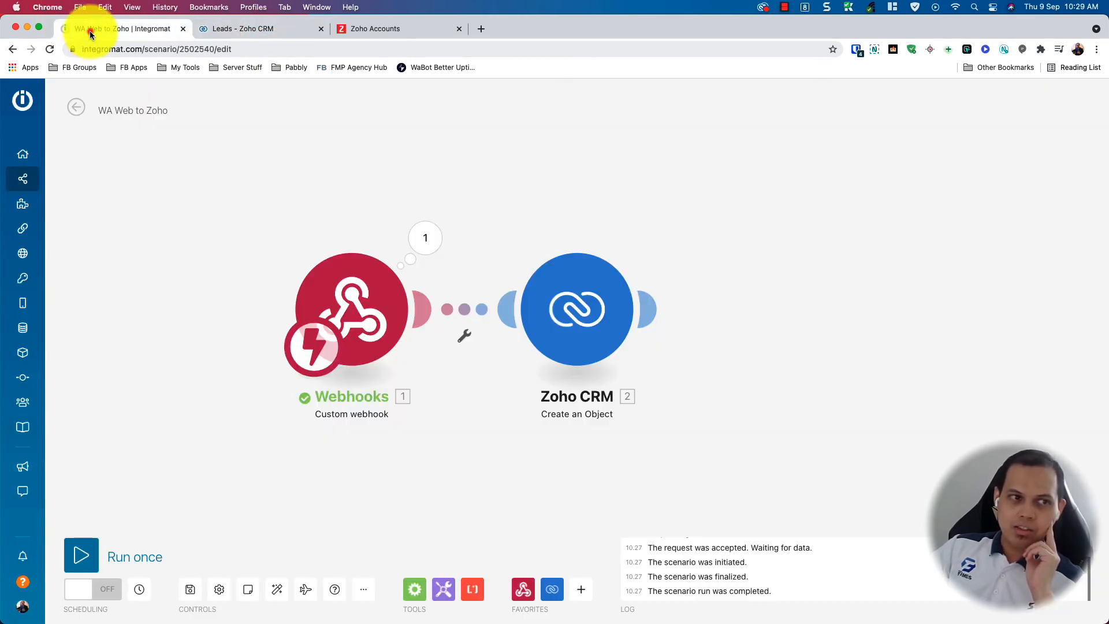
left_click(248, 28)
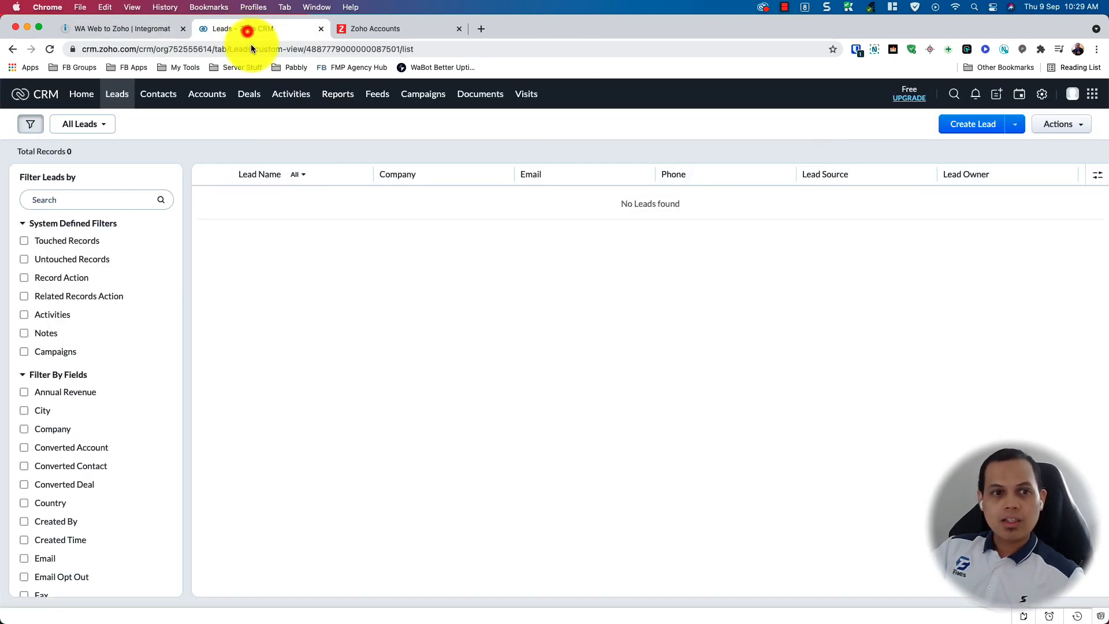